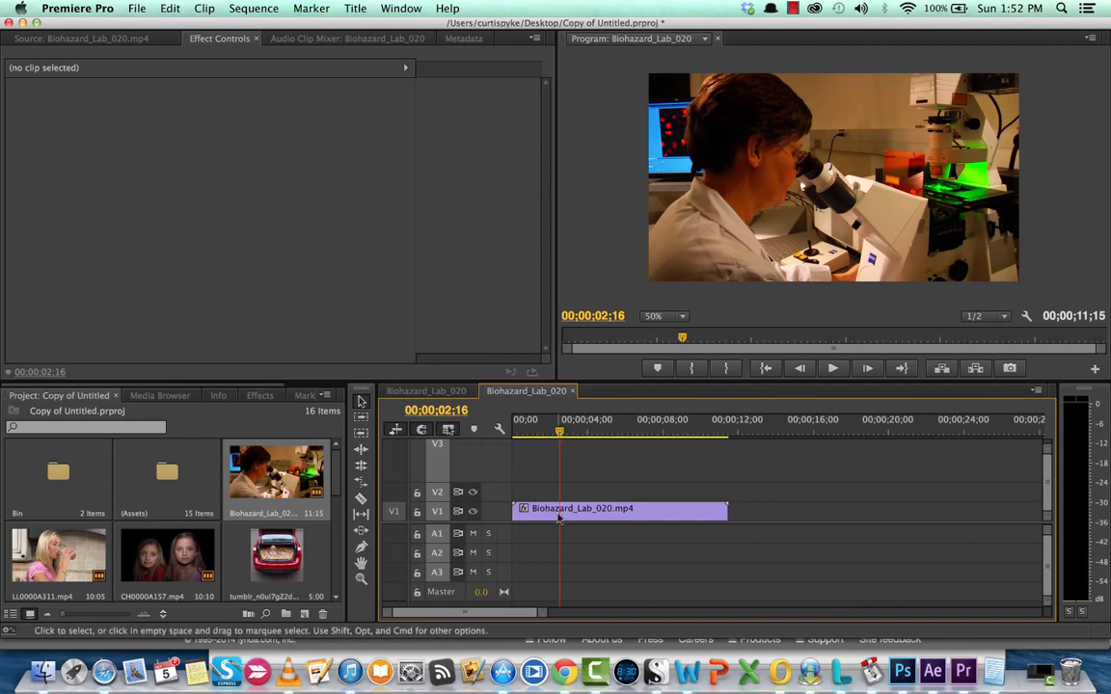
# Select the Biohazard_Lab_020 clip on V1 and bring up its context menu.
pyautogui.click(622, 508)
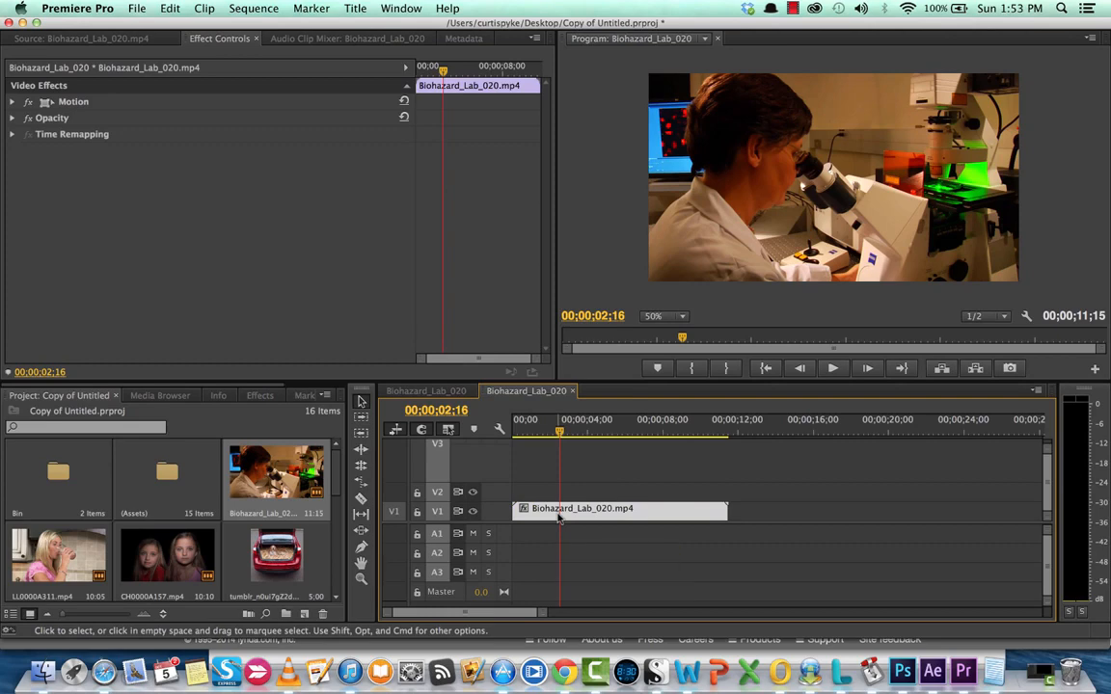
pyautogui.rightClick(559, 508)
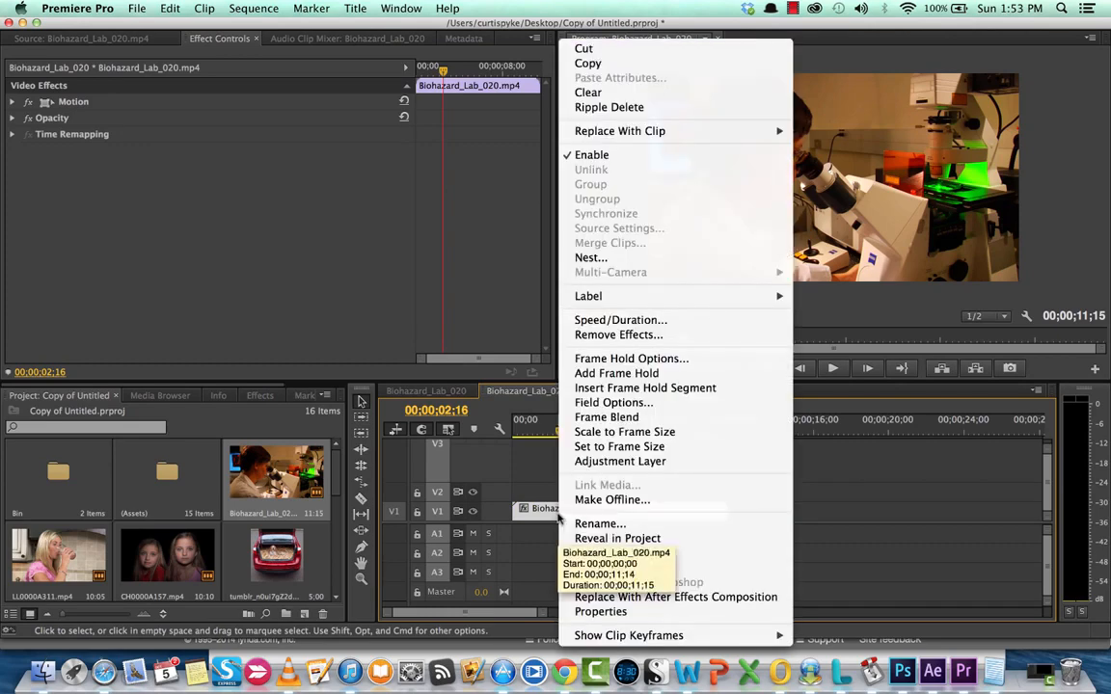
pyautogui.moveTo(616, 373)
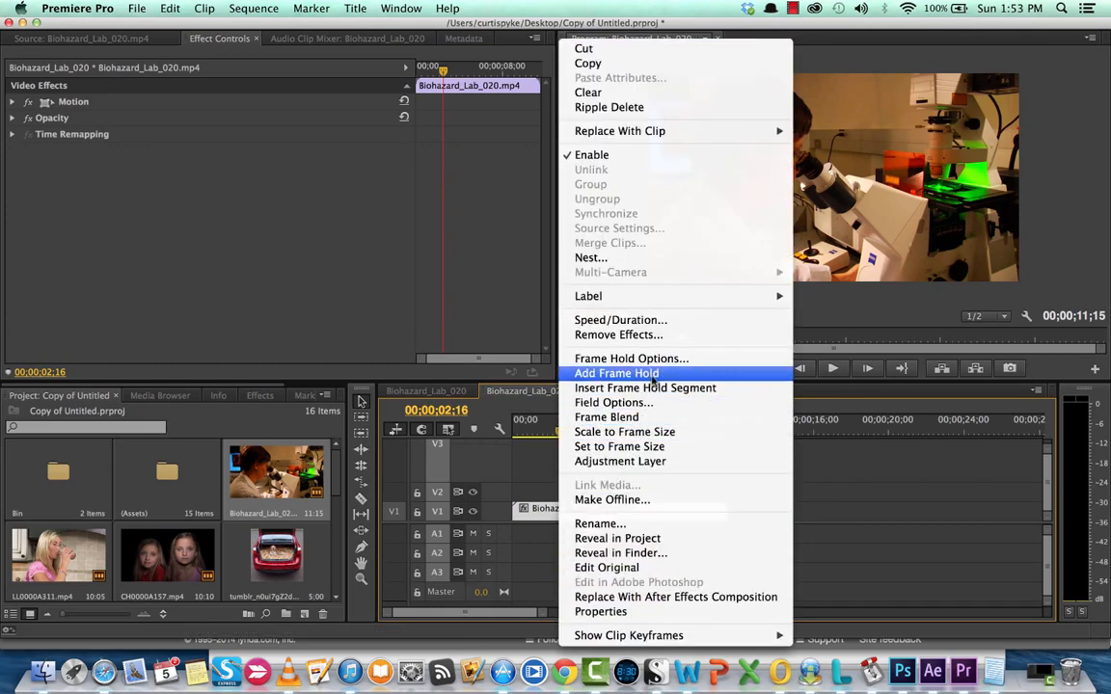
pyautogui.moveTo(645, 387)
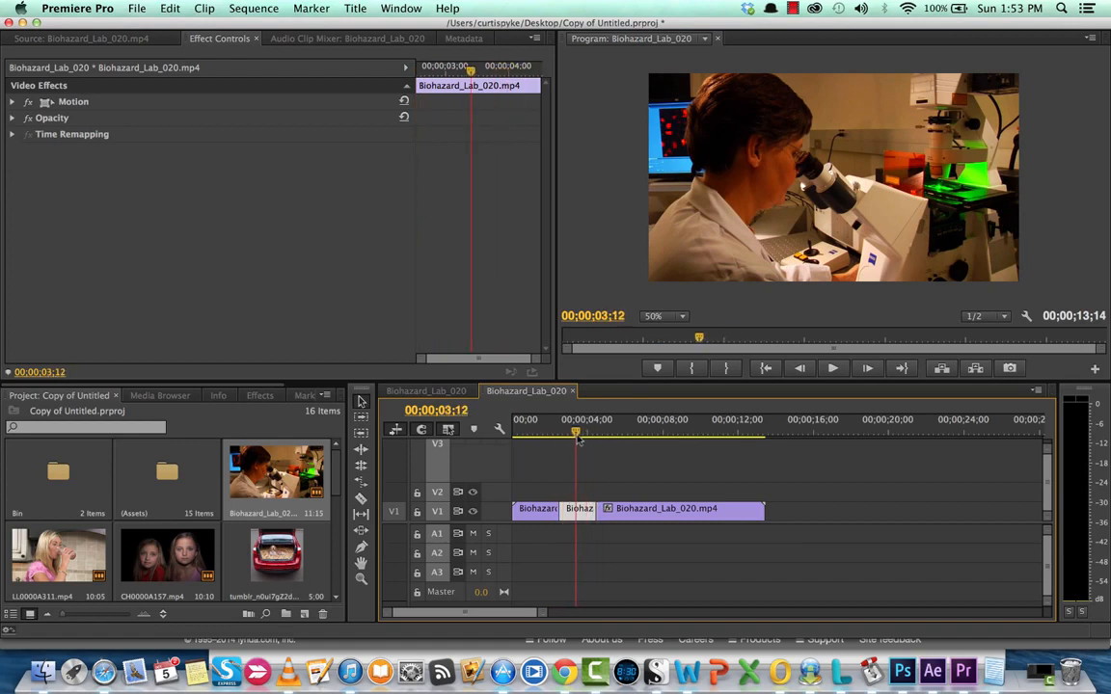
# Select the newly inserted frame-hold segment inside the Biohazard_Lab_020 clip.
pyautogui.click(832, 367)
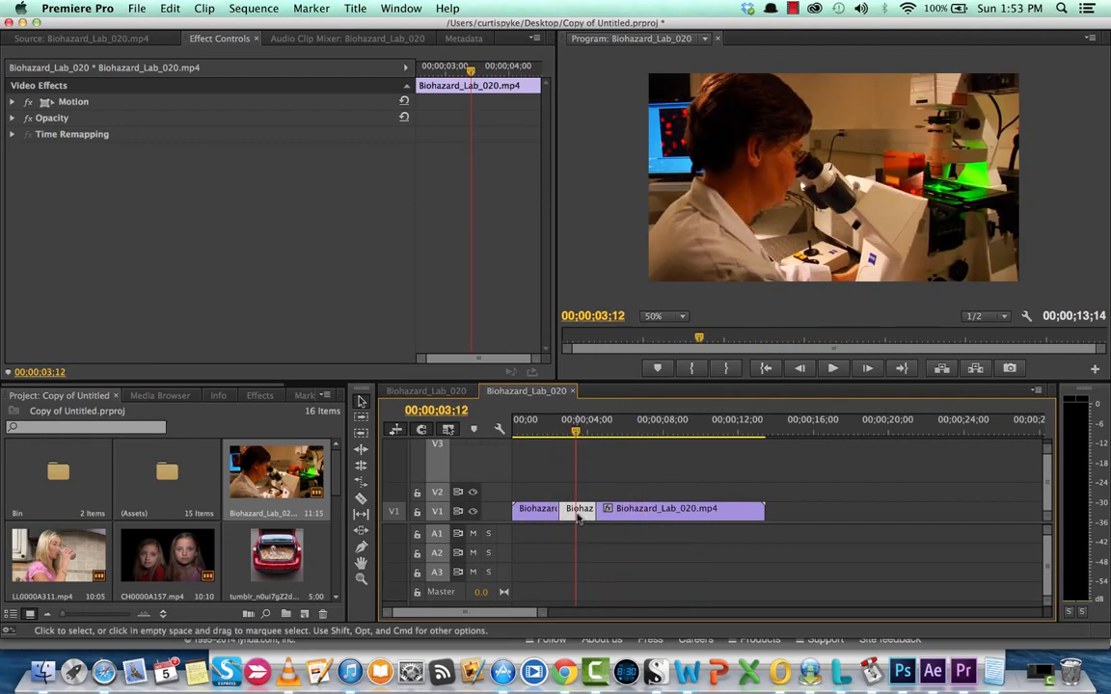
pyautogui.moveTo(497, 487)
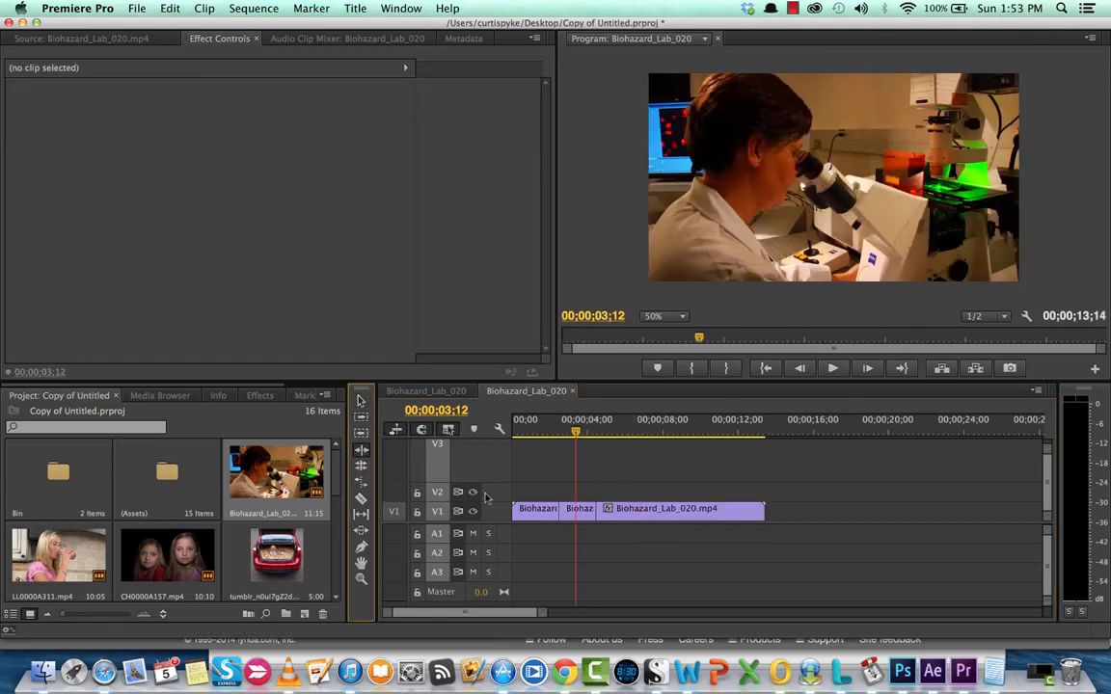
# Ripple-trim the frame-hold segment briefly longer, then down to a brief sliver.
pyautogui.moveTo(607, 508); pyautogui.dragTo(598, 508)
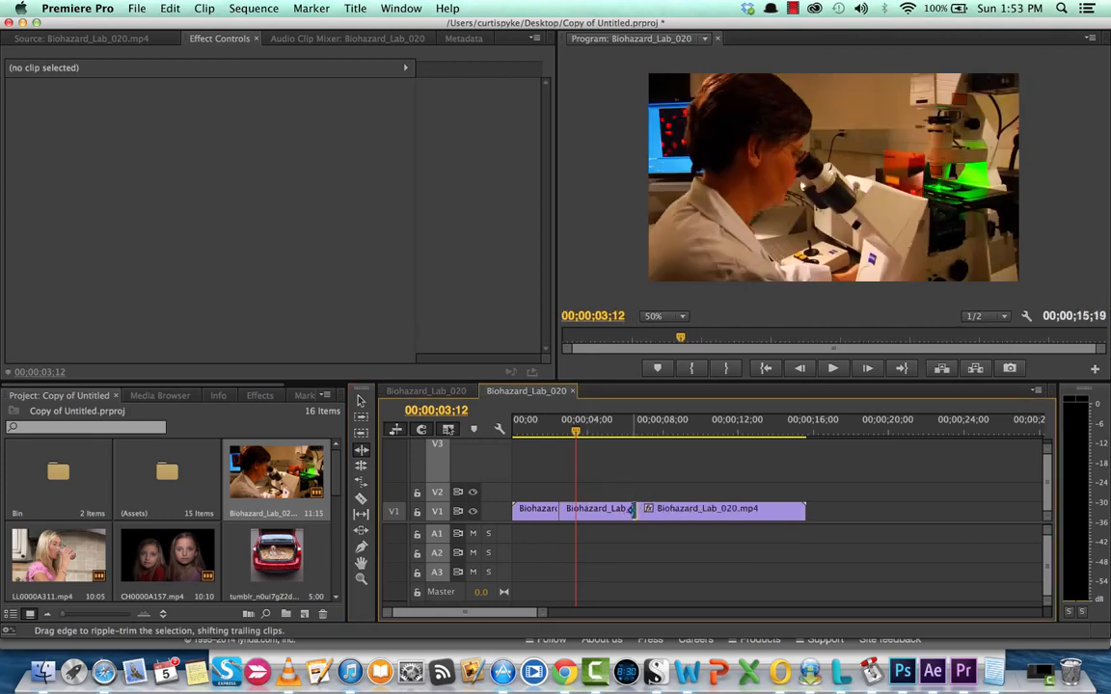
pyautogui.moveTo(633, 508); pyautogui.dragTo(569, 508)
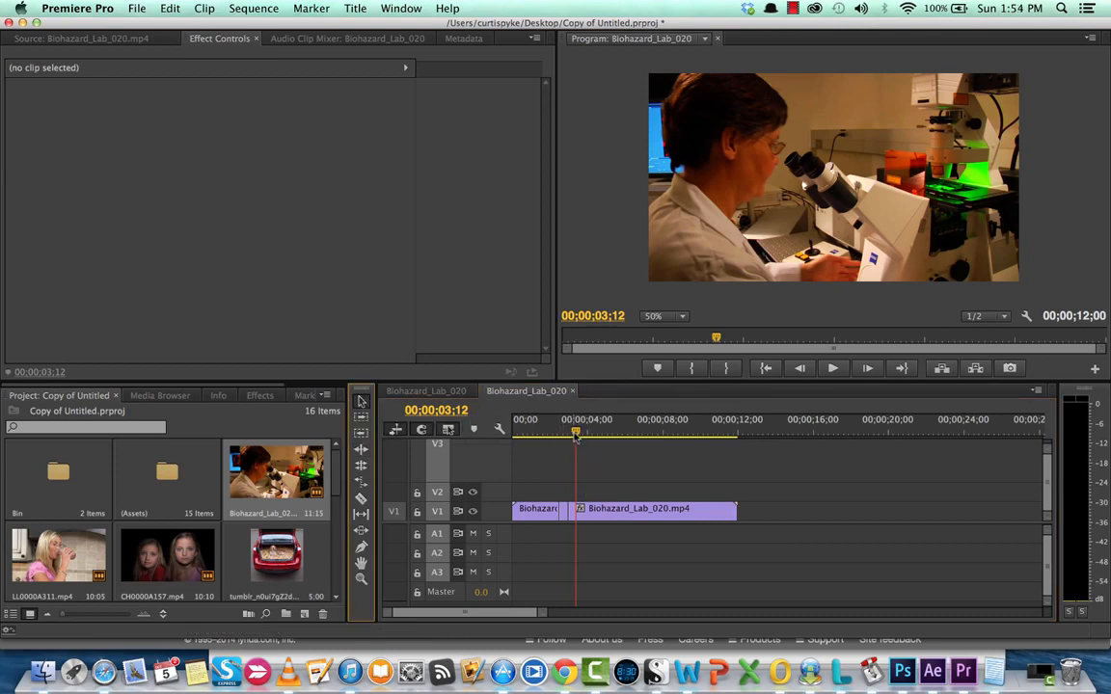
# Play the sequence from near its start, stopping at 4;19 past the frame hold.
pyautogui.moveTo(576, 434); pyautogui.dragTo(532, 434)
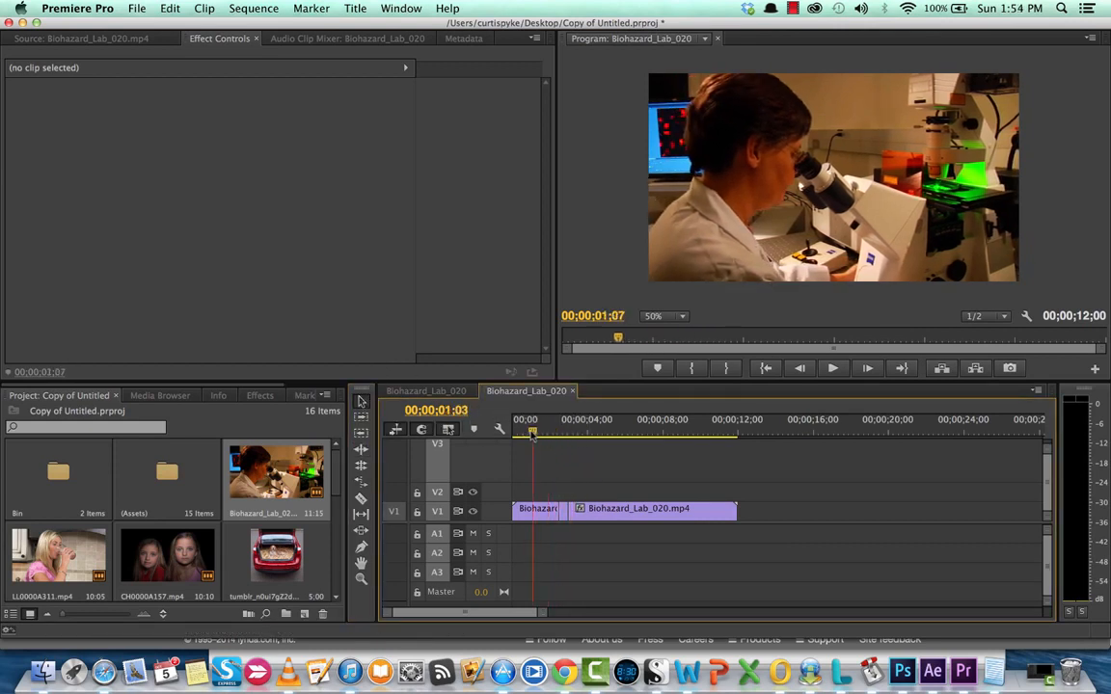
pyautogui.click(832, 367)
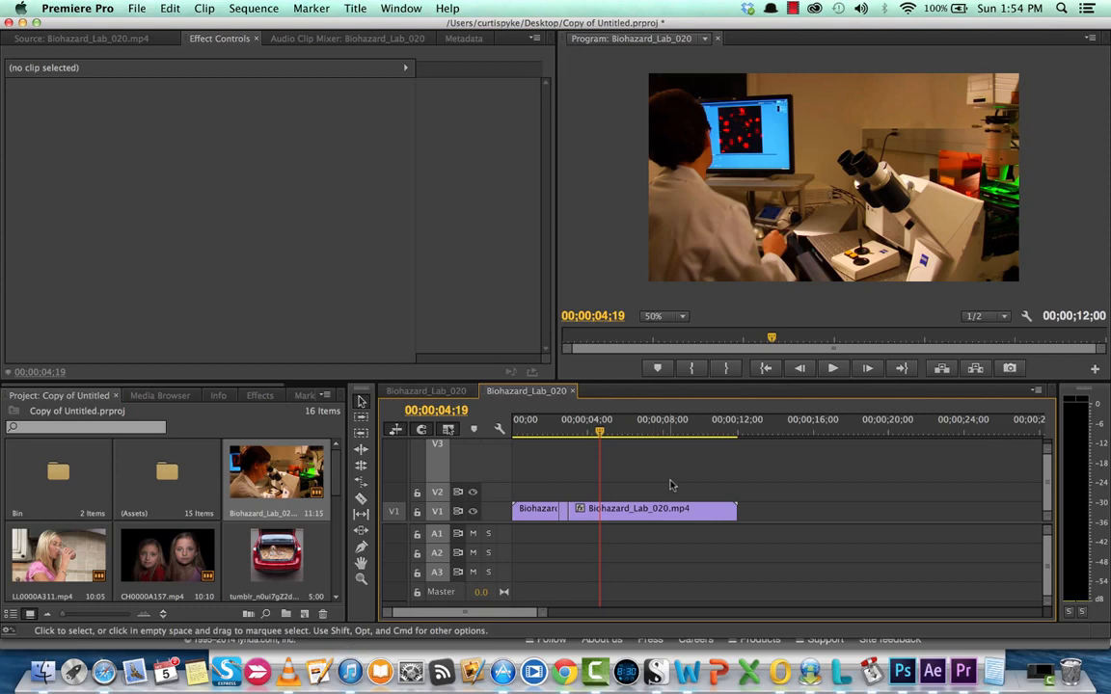
pyautogui.moveTo(637, 471)
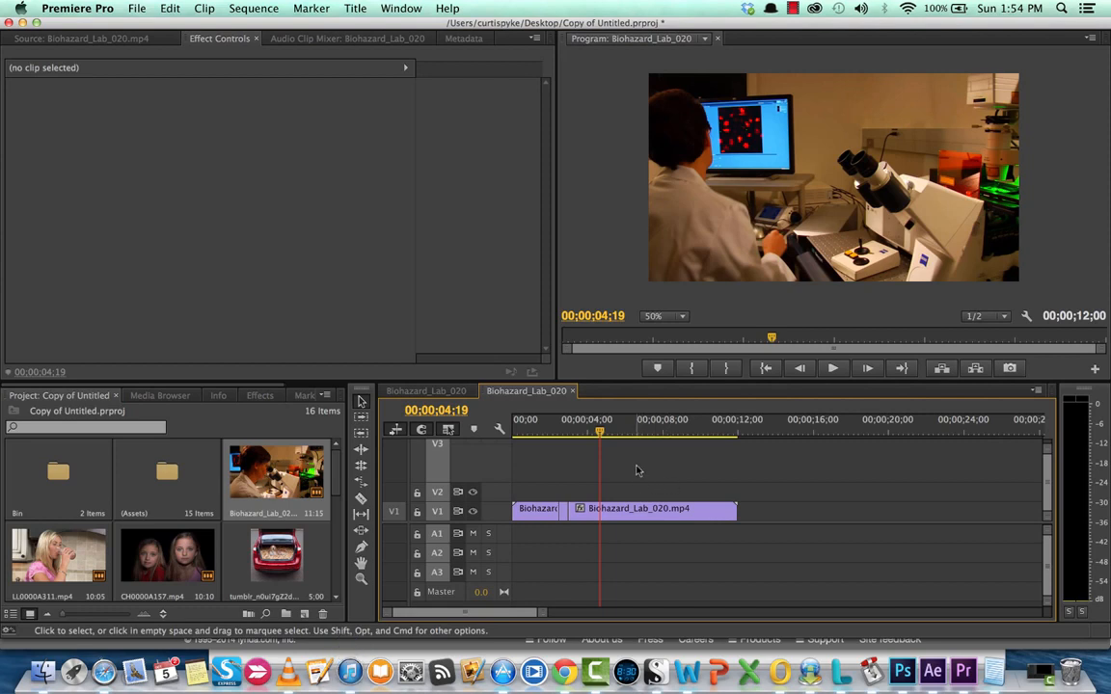
pyautogui.click(791, 7)
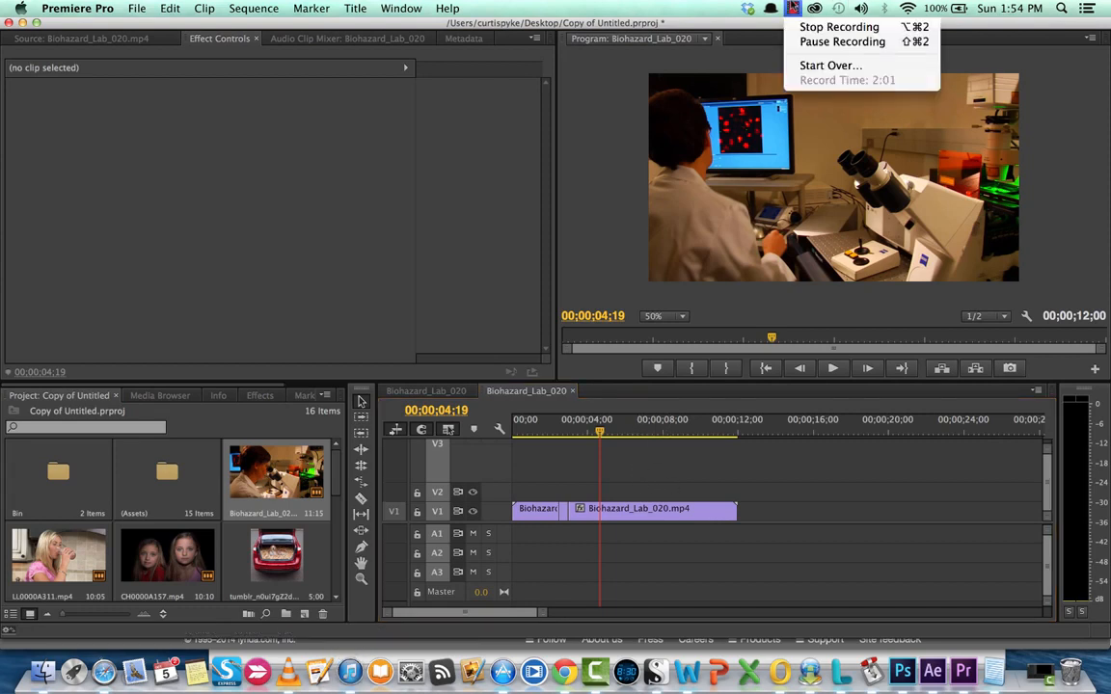